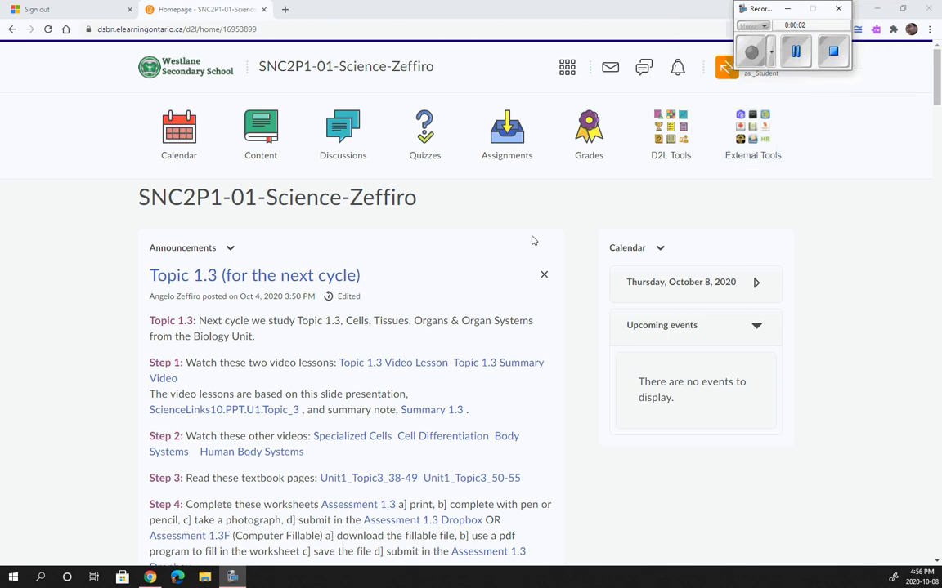
{"action": "mouse_move", "coordinate": [464, 255]}
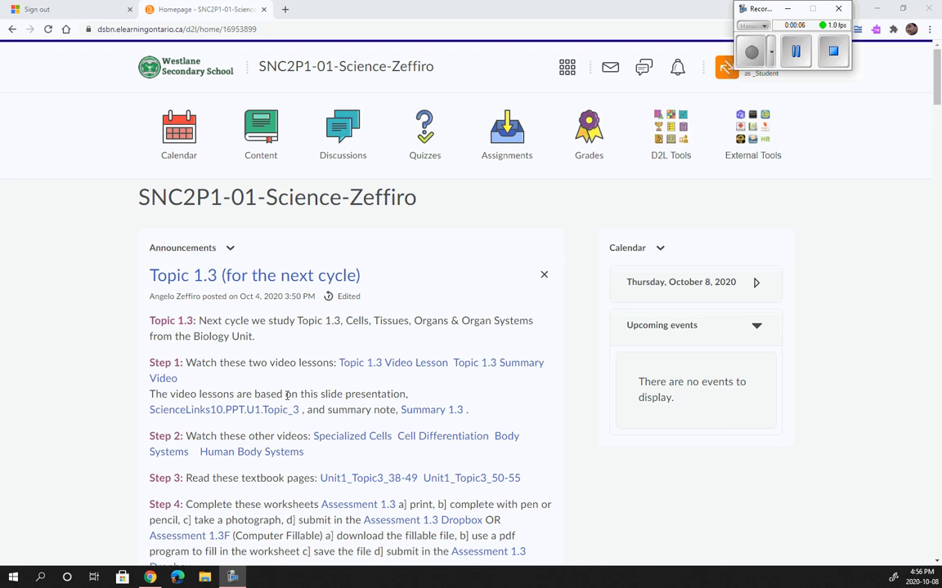
{"action": "mouse_move", "coordinate": [369, 480]}
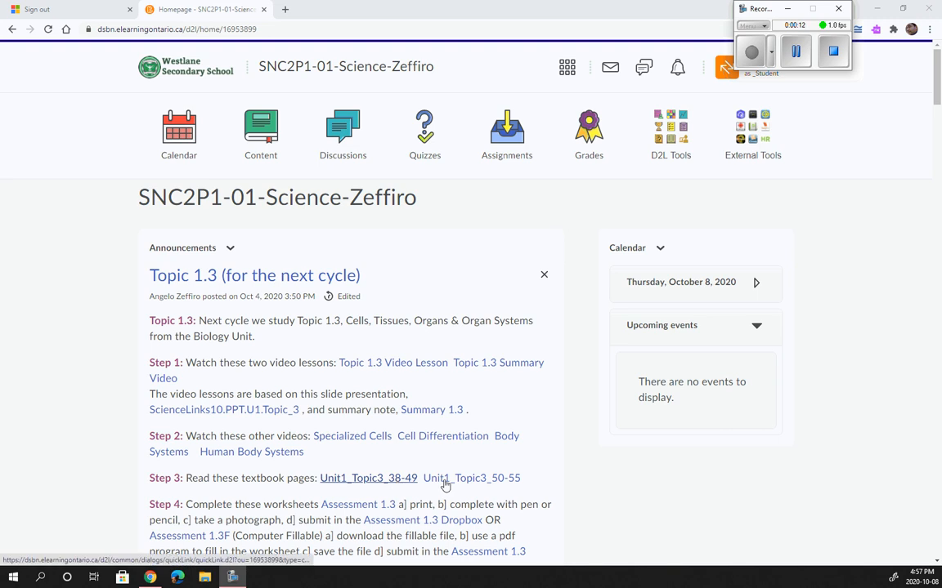
{"action": "mouse_move", "coordinate": [390, 482]}
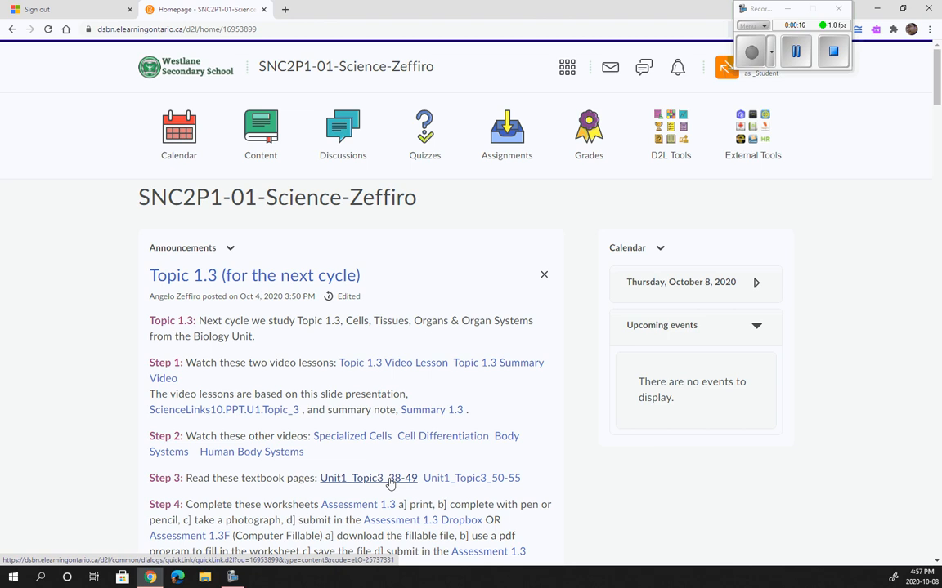
Step: Show the Unit1_Topic3_38-49 textbook pages from Step 3 as a full-screen PDF
{"action": "left_click", "coordinate": [368, 478]}
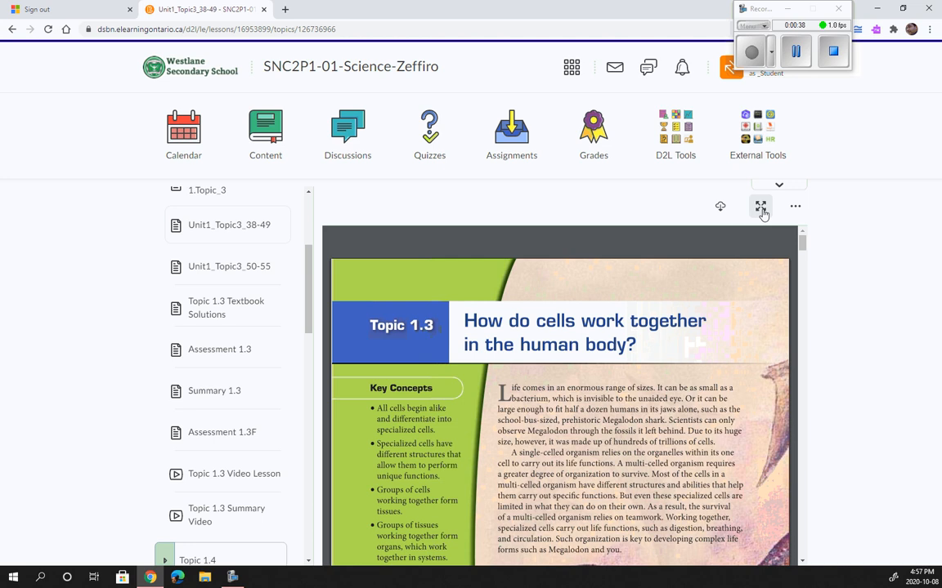
{"action": "left_click", "coordinate": [760, 206]}
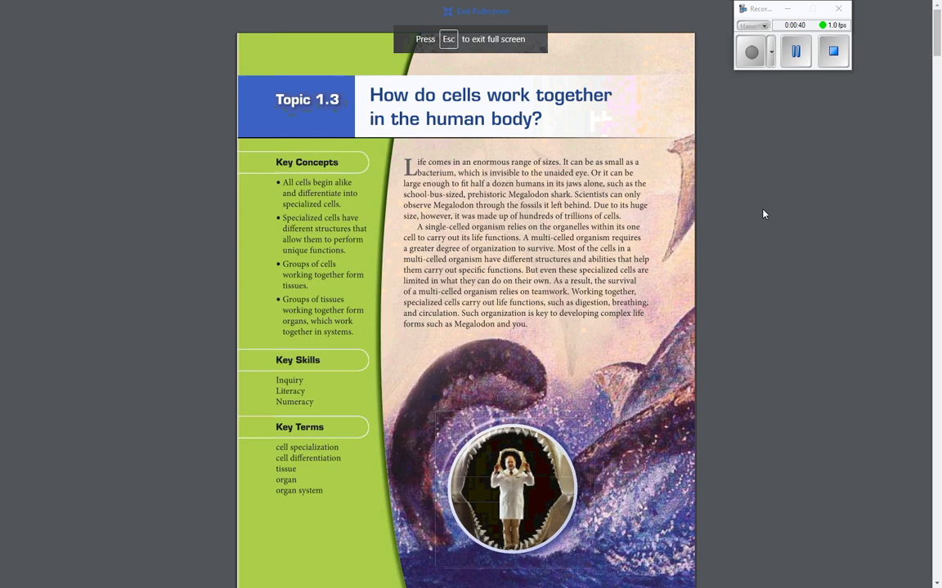
{"action": "mouse_move", "coordinate": [745, 468]}
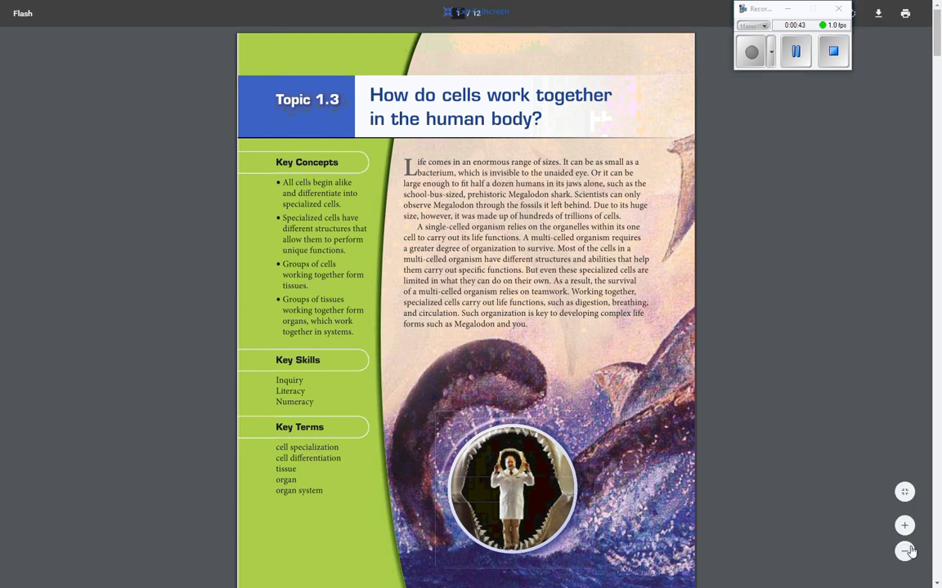
{"action": "mouse_move", "coordinate": [882, 543]}
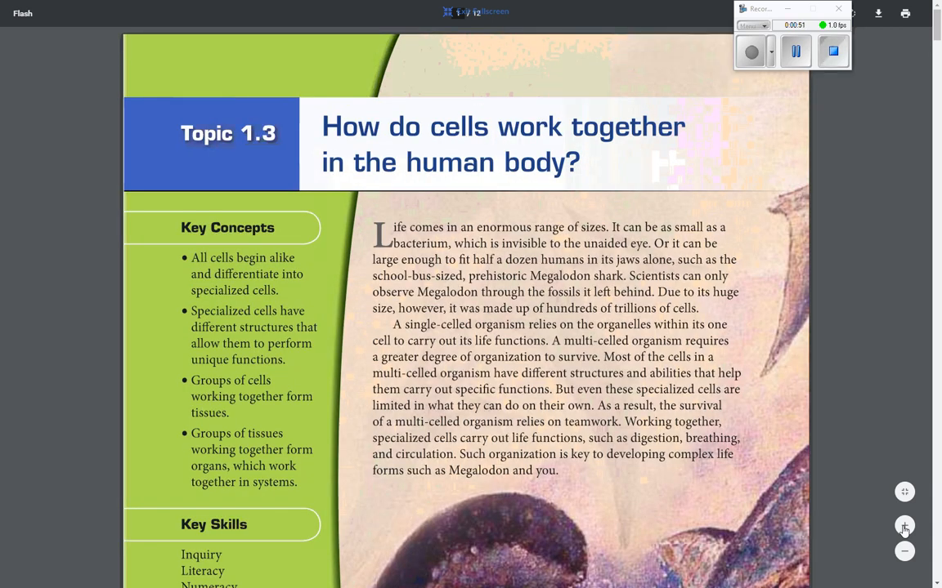
Step: Scroll down the enlarged Topic 1.3 reading to the tissue table and Activity 1.15
{"action": "scroll", "scroll_direction": "down", "scroll_amount": 3}
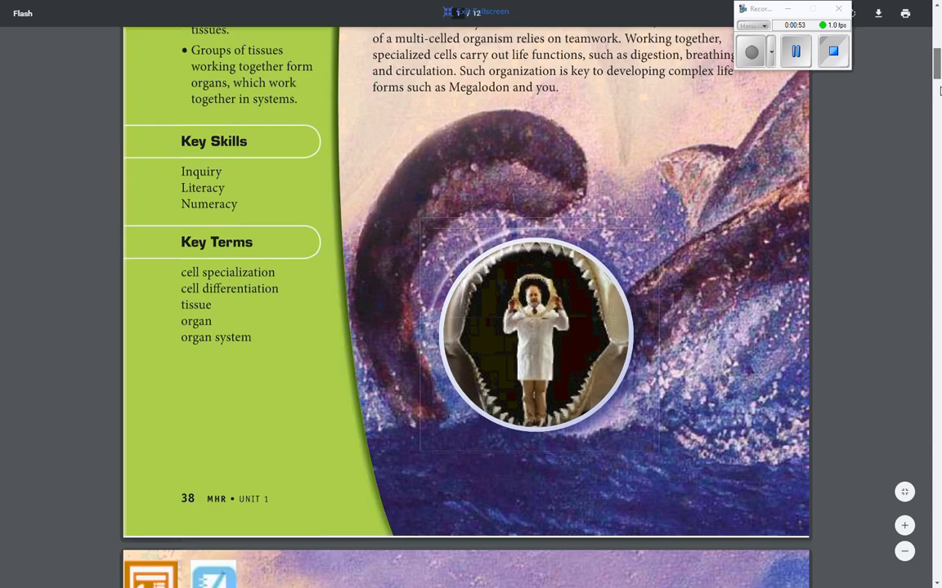
{"action": "scroll", "scroll_direction": "down", "scroll_amount": 3}
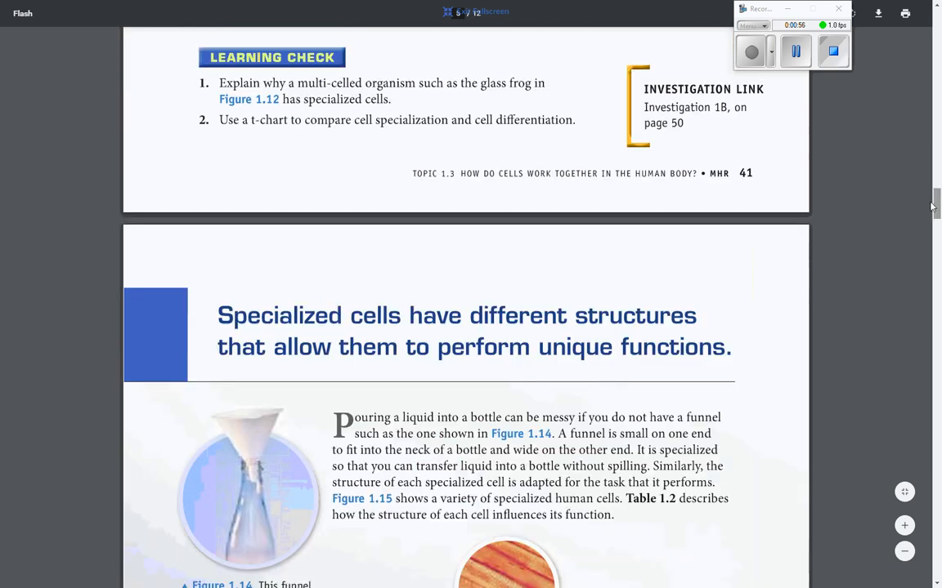
{"action": "scroll", "scroll_direction": "down", "scroll_amount": 3}
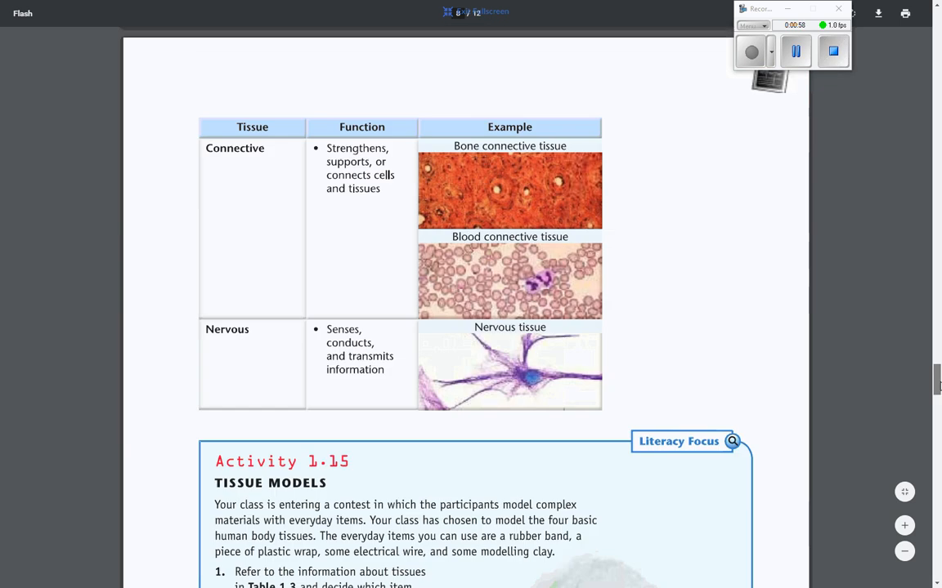